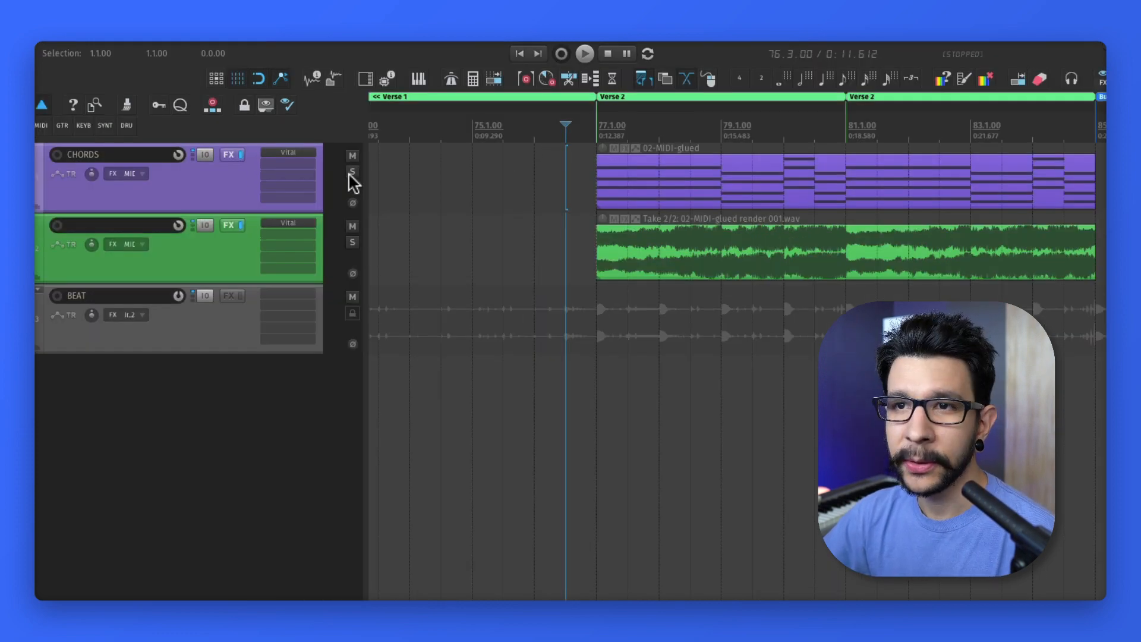
Step: Solo the CHORDS and rendered audio tracks and audition them together
{"action": "left_click", "coordinate": [352, 172]}
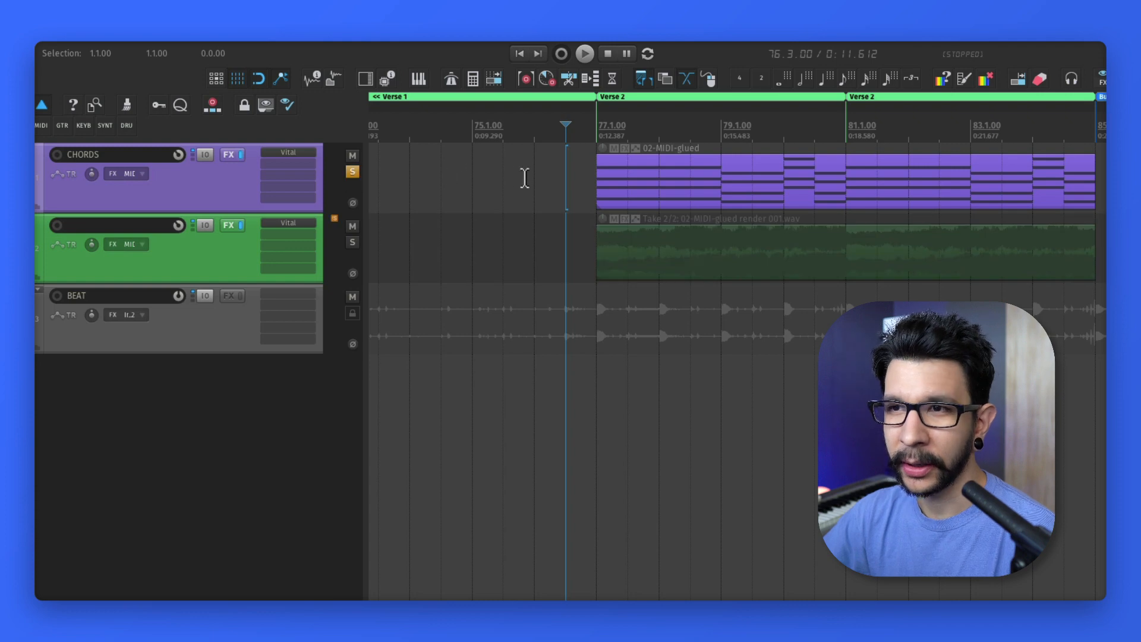
{"action": "left_click", "coordinate": [585, 53]}
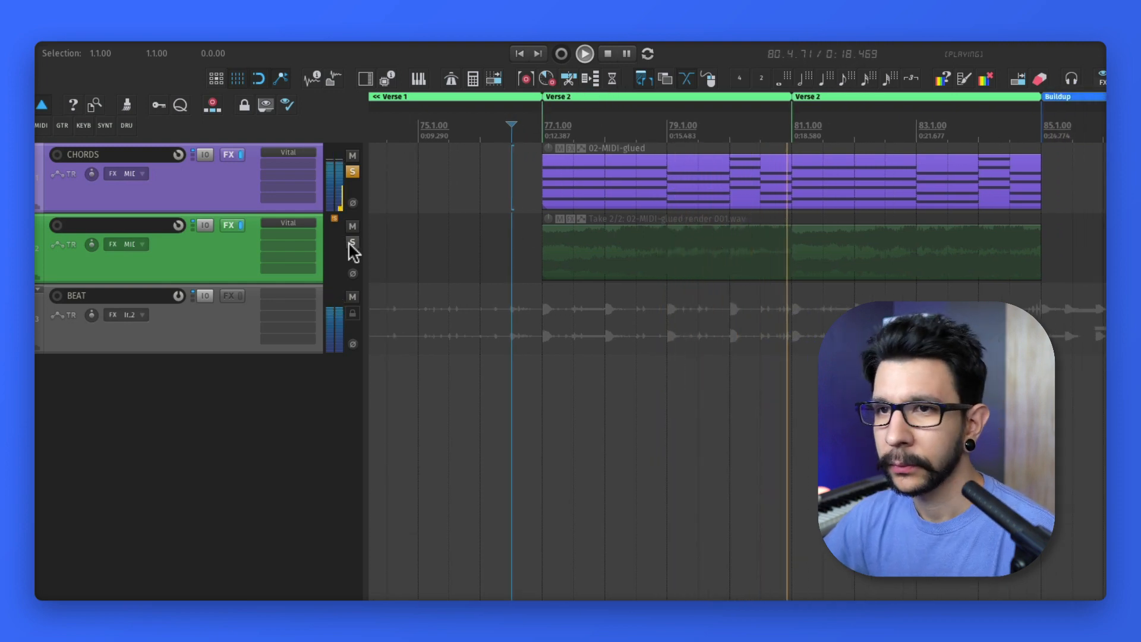
{"action": "left_click", "coordinate": [352, 243]}
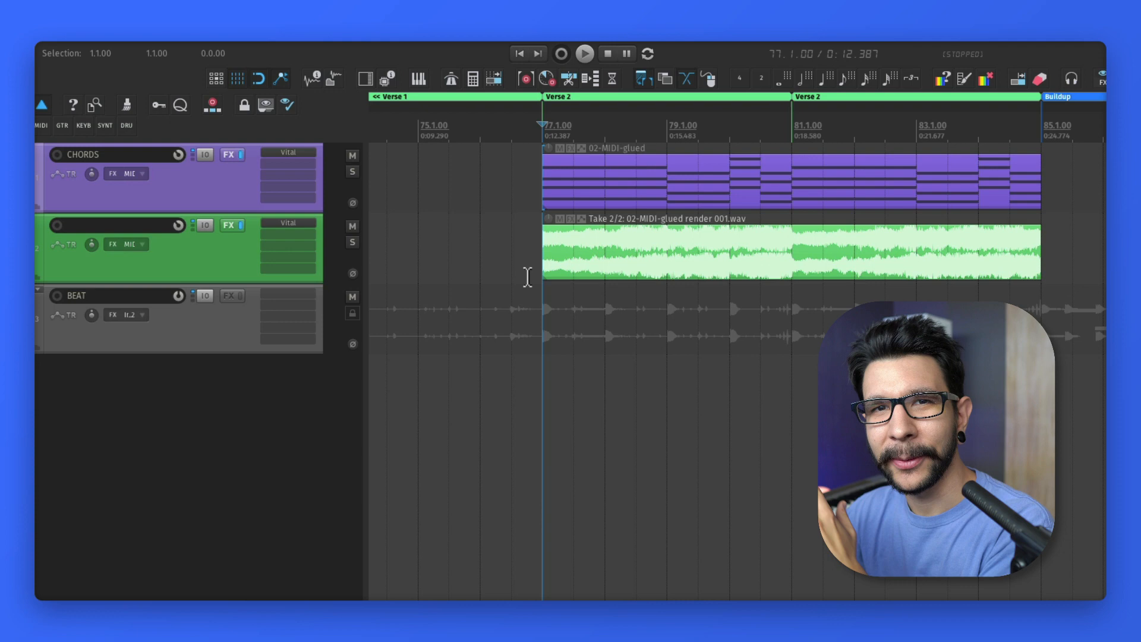
{"action": "mouse_move", "coordinate": [690, 284]}
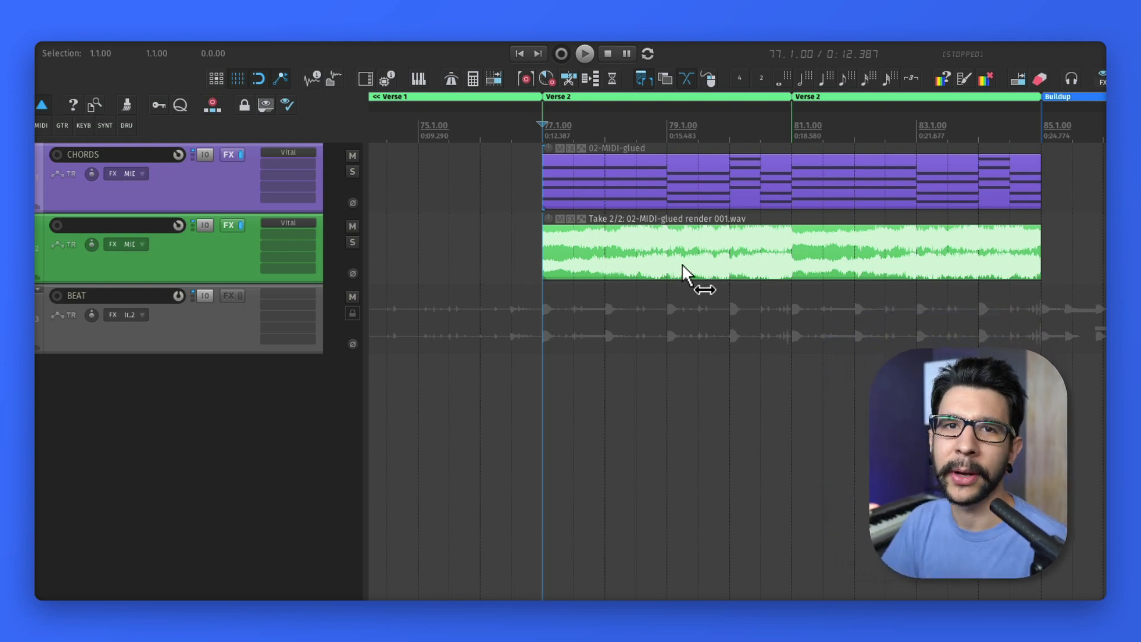
{"action": "left_click", "coordinate": [584, 53]}
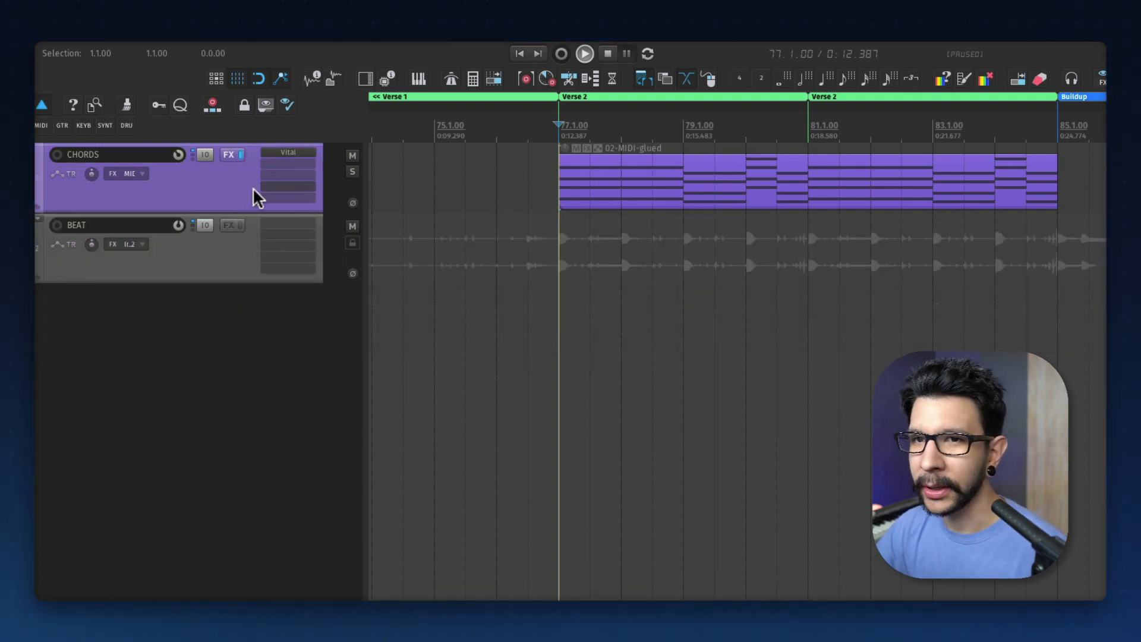
{"action": "mouse_move", "coordinate": [286, 117]}
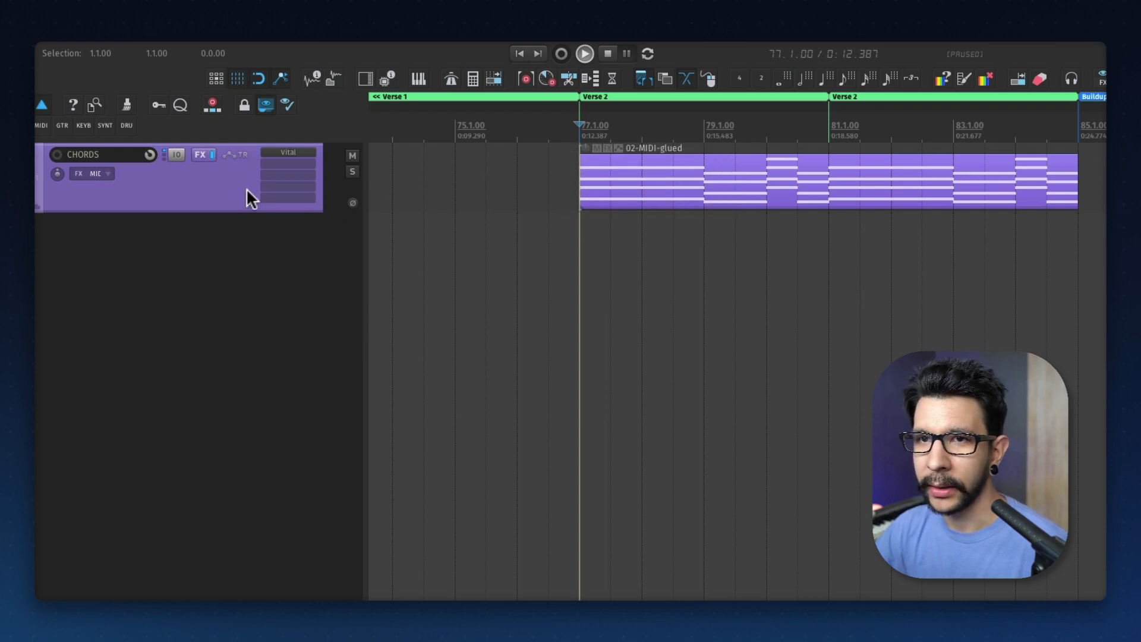
Step: Duplicate the CHORDS track and colour the copy green
{"action": "right_click", "coordinate": [251, 198]}
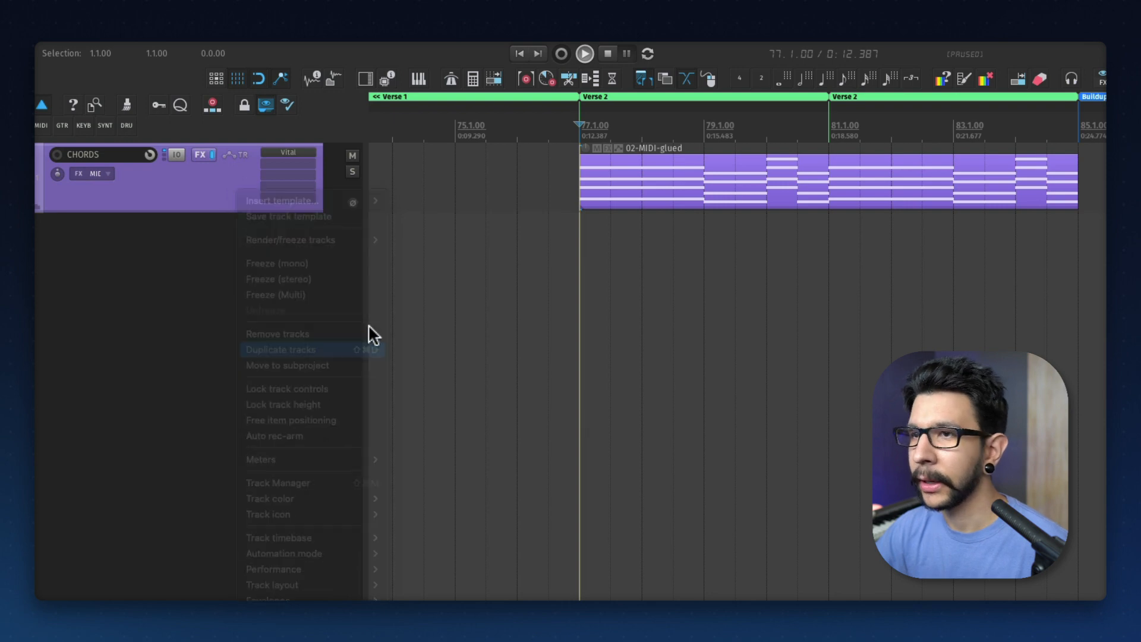
{"action": "left_click", "coordinate": [278, 349]}
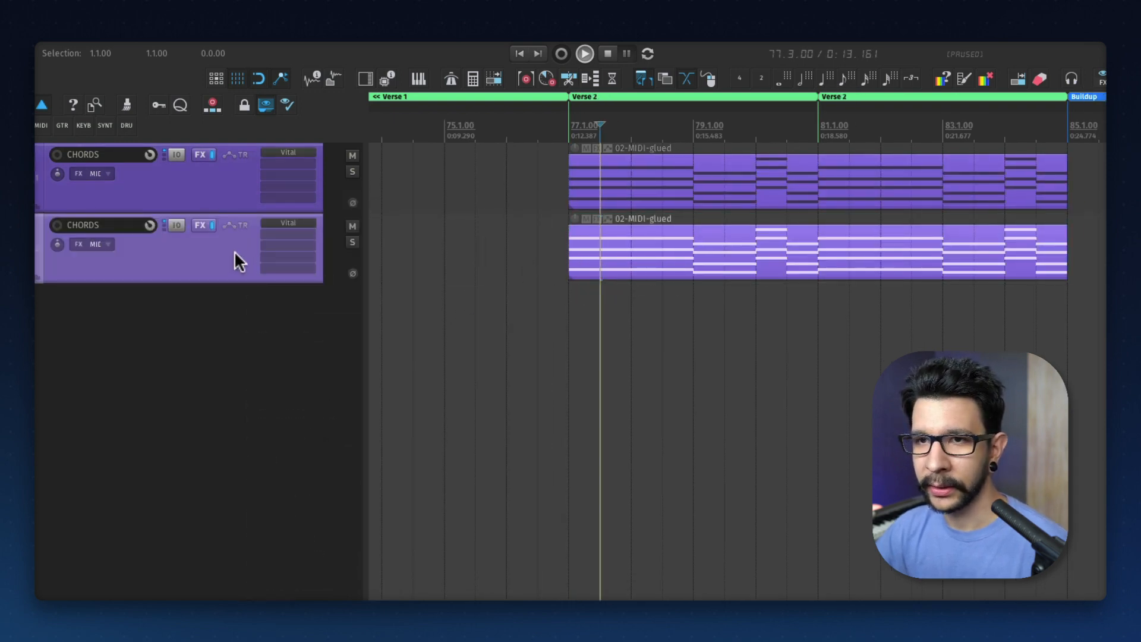
{"action": "left_click", "coordinate": [246, 299]}
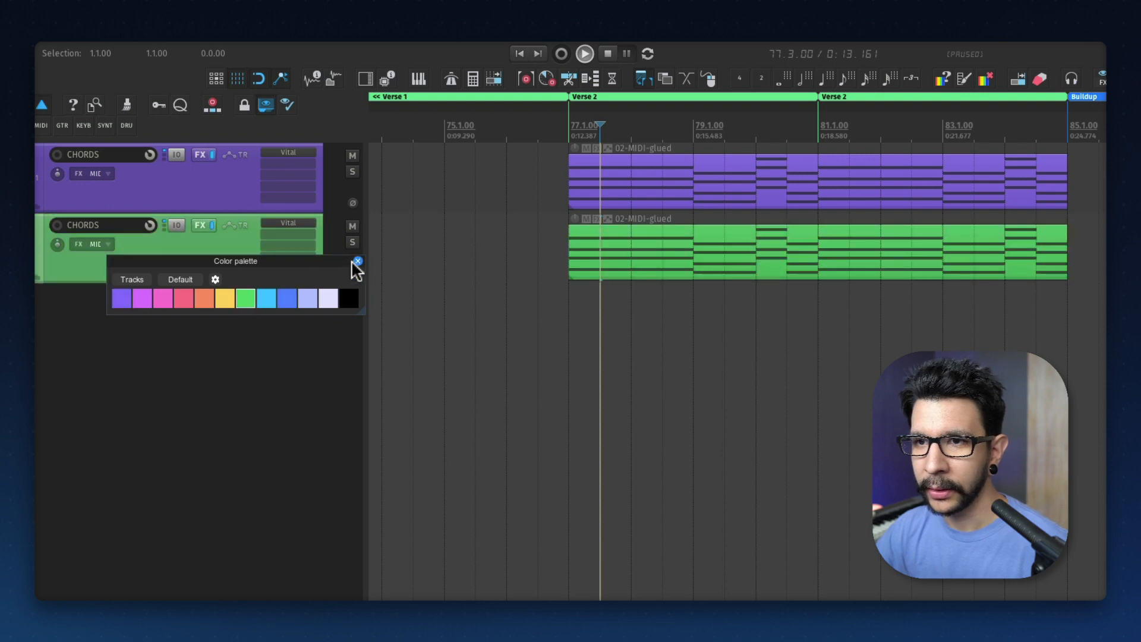
{"action": "left_click", "coordinate": [356, 262]}
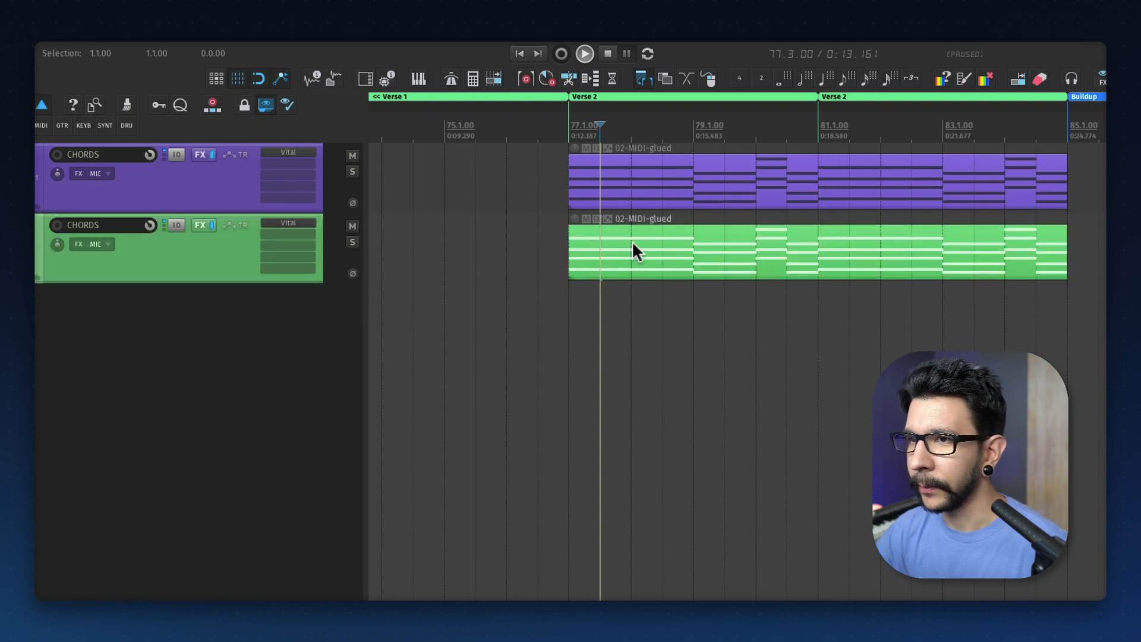
Step: Reverse all MIDI events in the duplicate's item via the MIDI Editor 'Reverse all events' action
{"action": "double_click", "coordinate": [633, 250]}
{"action": "type", "text": "re"}
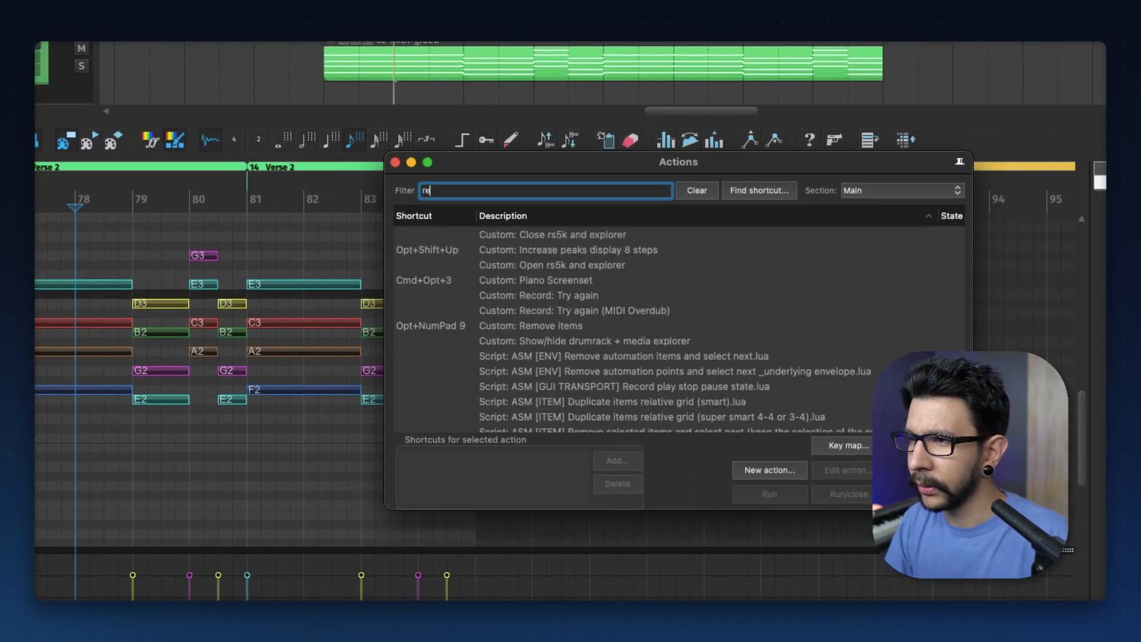
{"action": "left_click", "coordinate": [900, 190]}
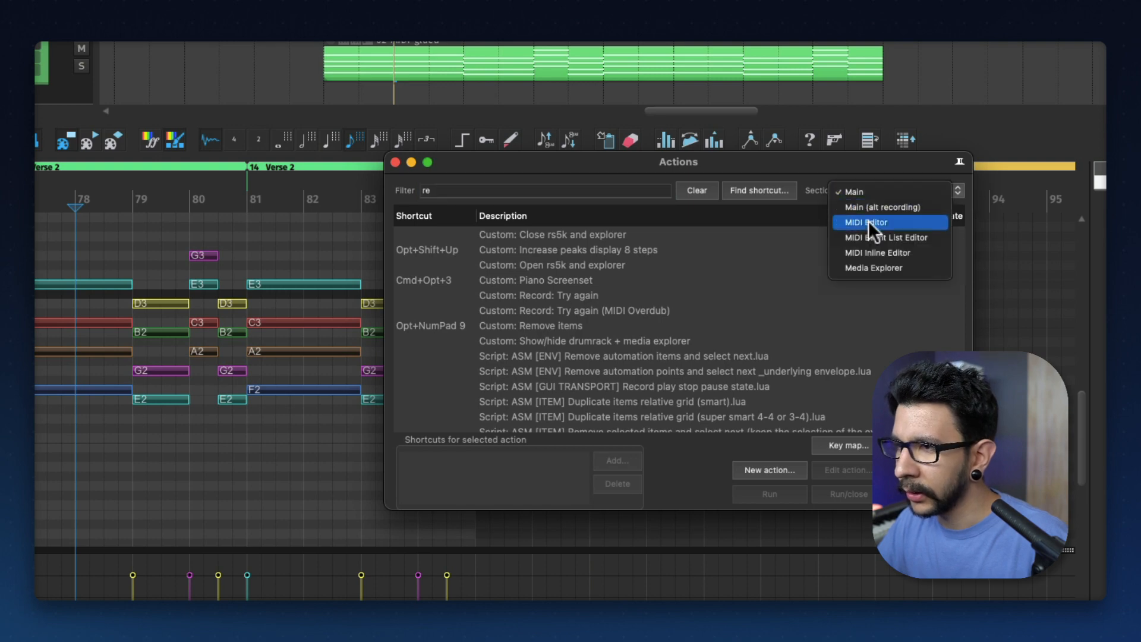
{"action": "left_click", "coordinate": [863, 222]}
{"action": "type", "text": "verse event"}
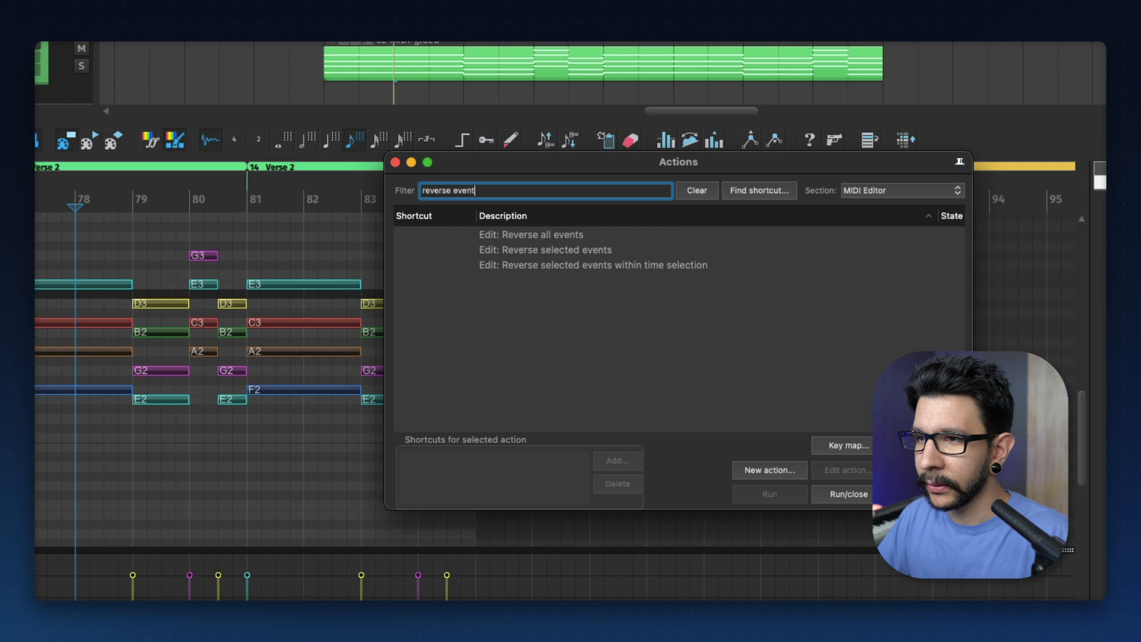
{"action": "left_click", "coordinate": [534, 238]}
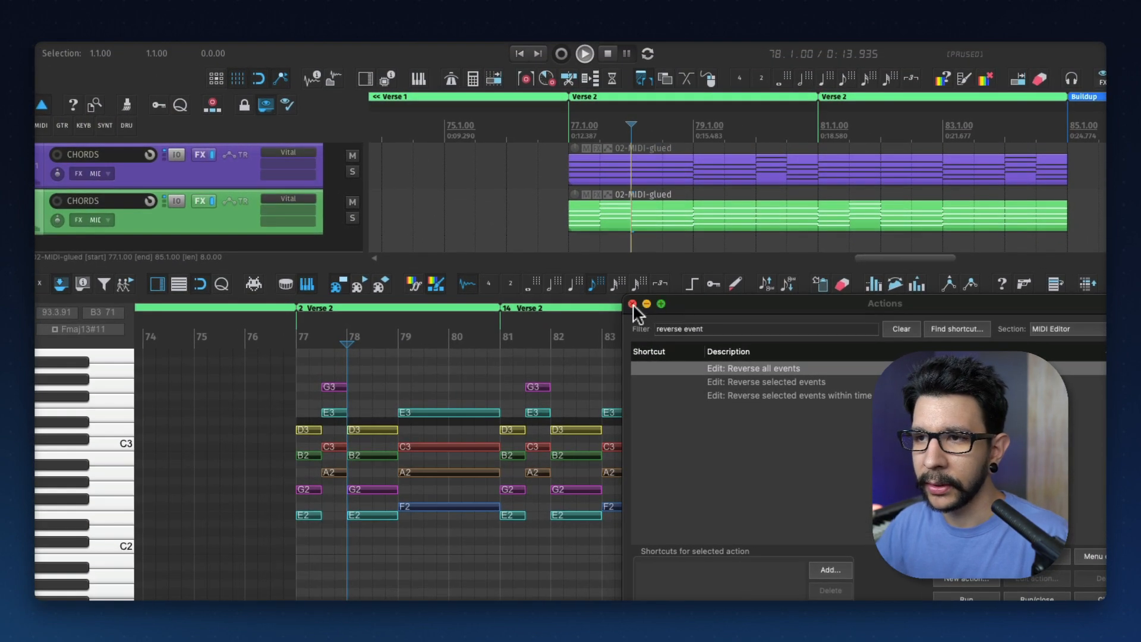
{"action": "left_click", "coordinate": [632, 304]}
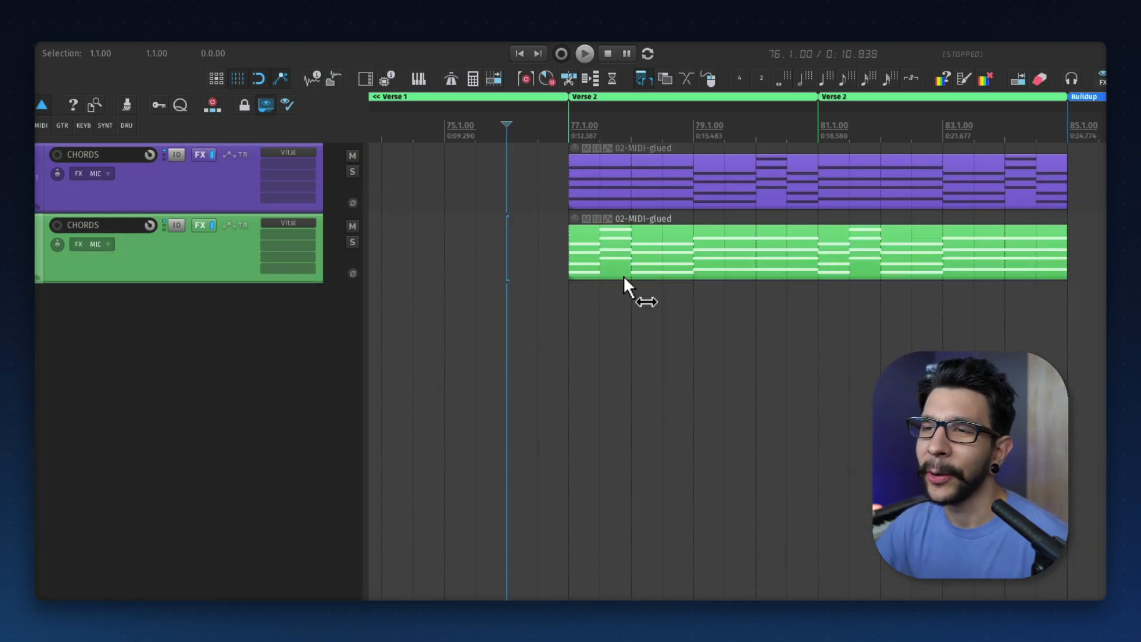
{"action": "mouse_move", "coordinate": [660, 264]}
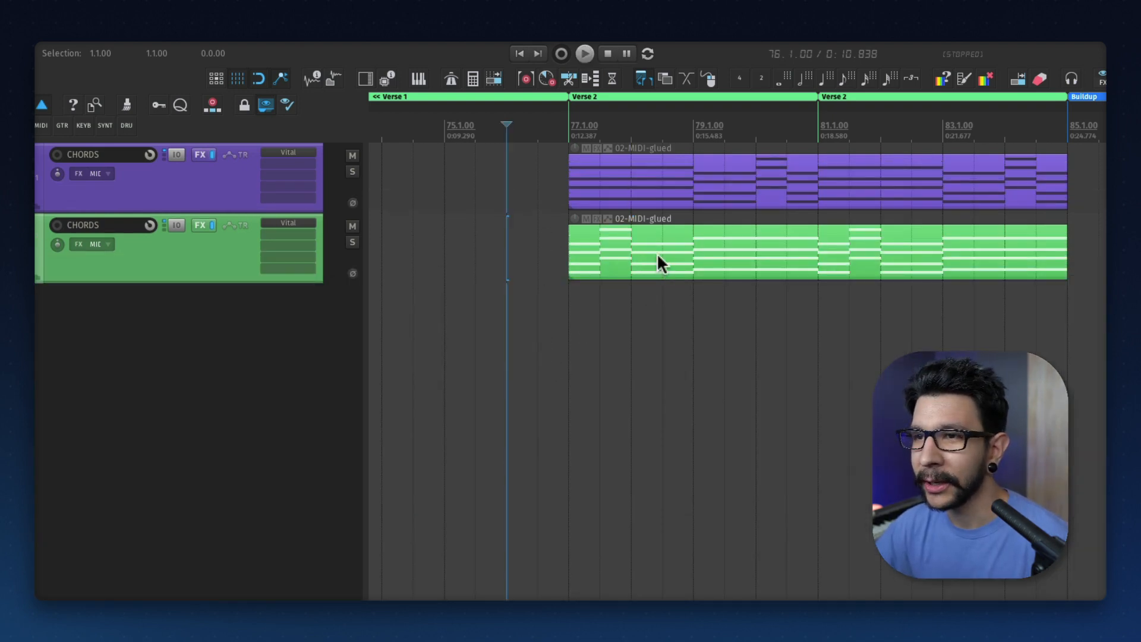
Step: Render the green item through track FX as a new multichannel audio take
{"action": "right_click", "coordinate": [659, 261]}
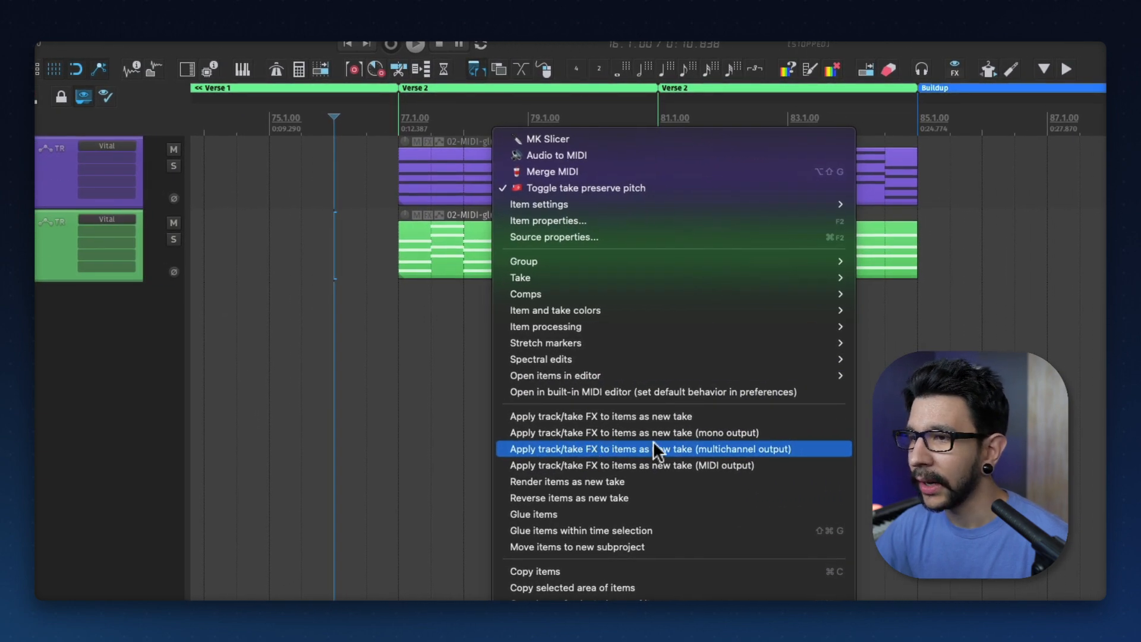
{"action": "left_click", "coordinate": [651, 448]}
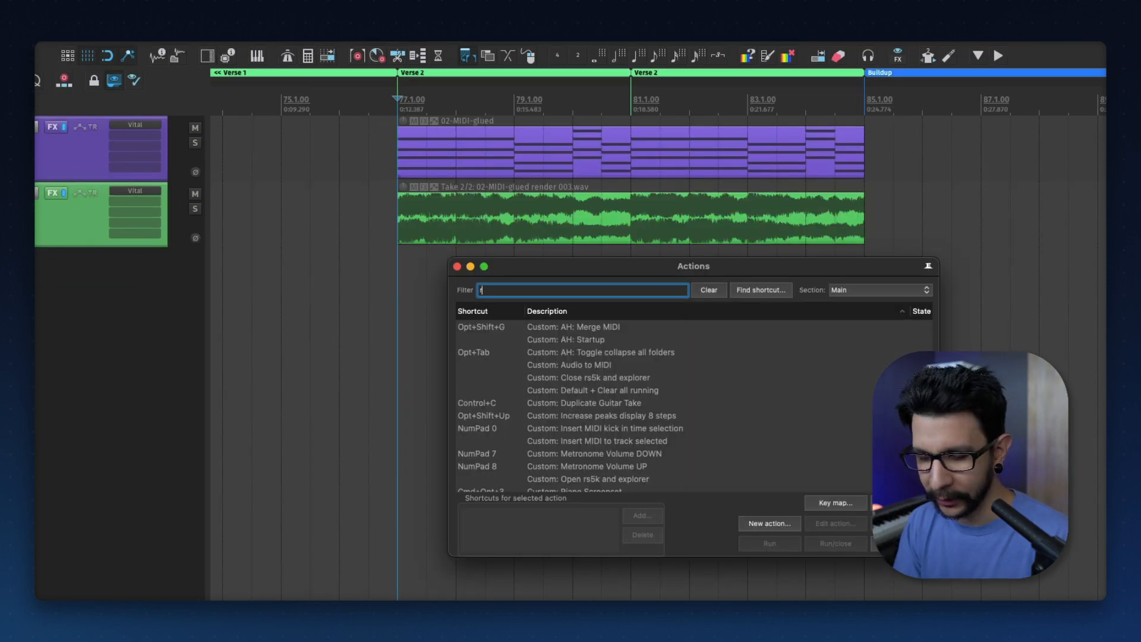
Step: Toggle take reverse on the rendered audio take and solo that track to audition the swell
{"action": "type", "text": "reverse take"}
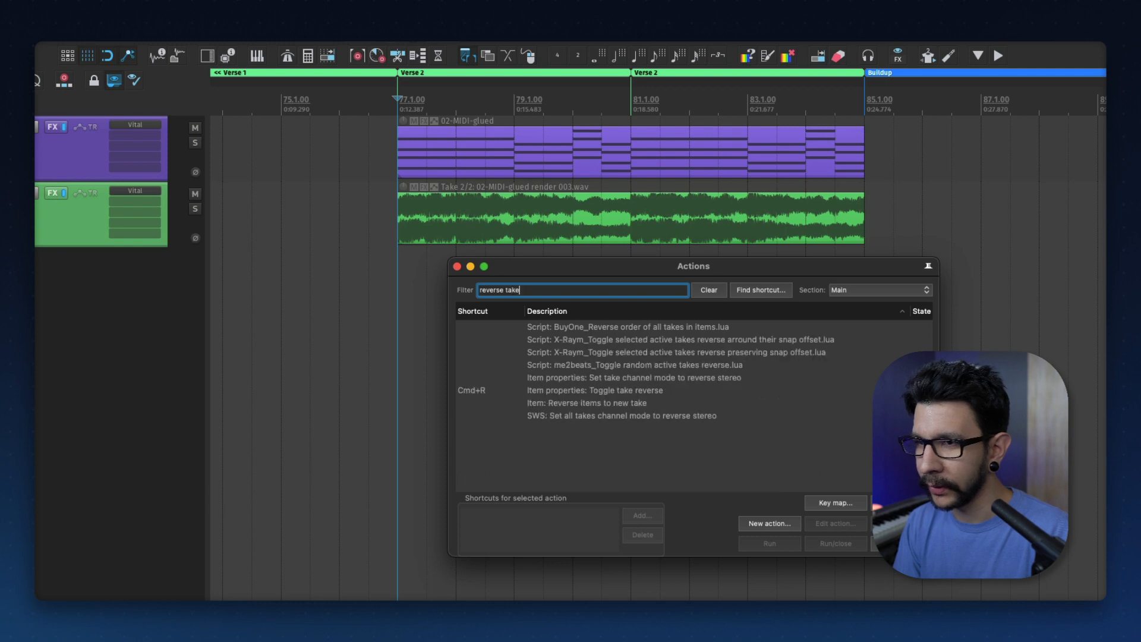
{"action": "left_click", "coordinate": [594, 389]}
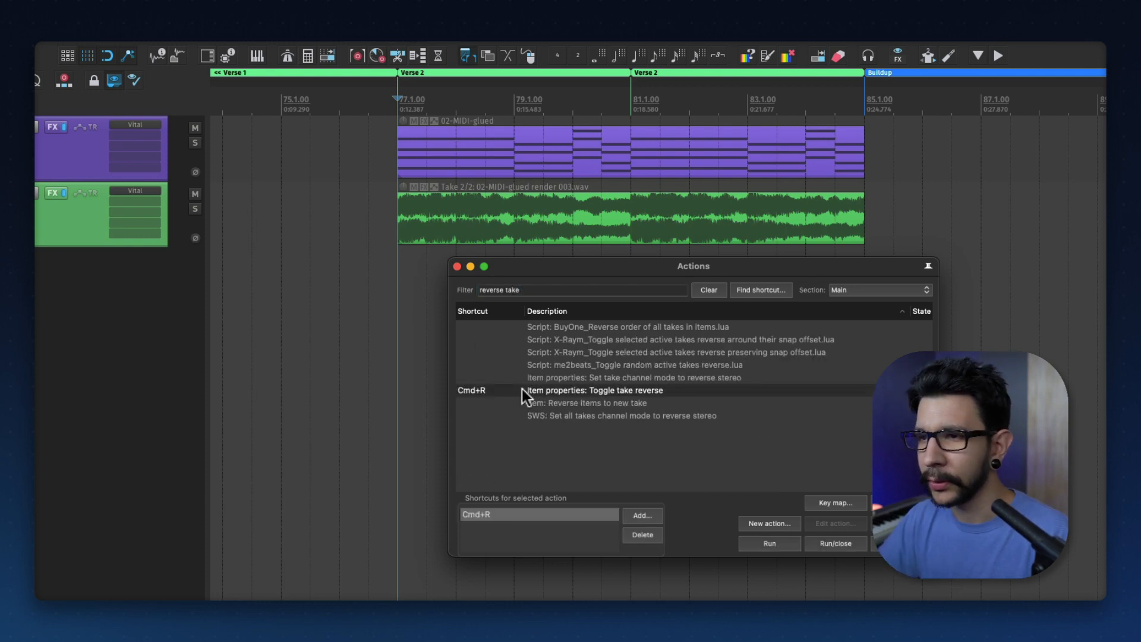
{"action": "mouse_move", "coordinate": [484, 273]}
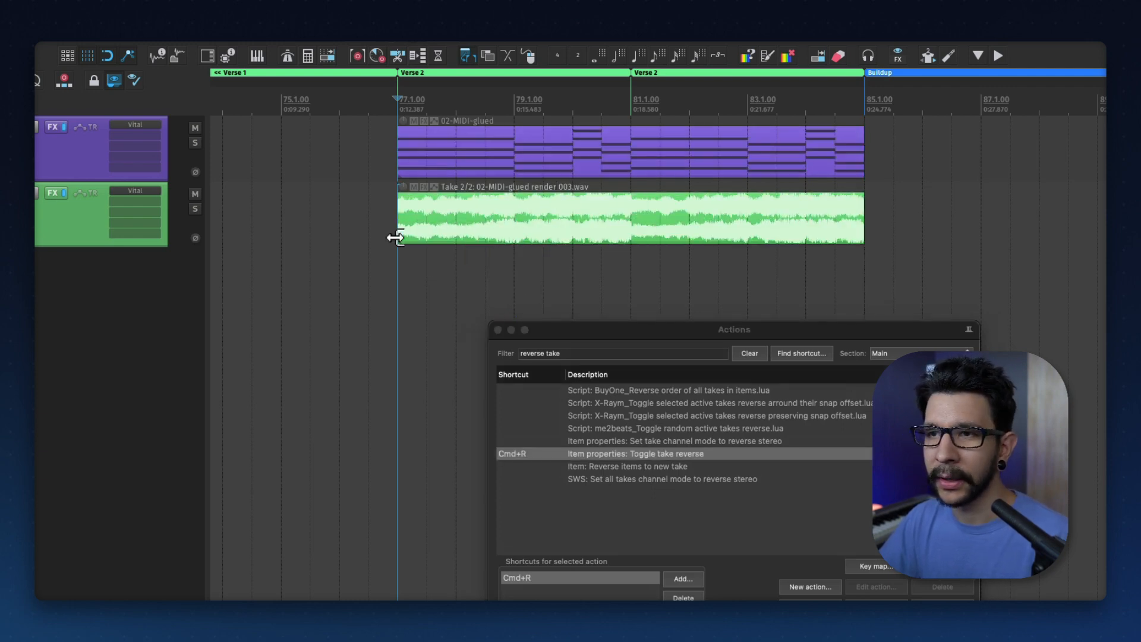
{"action": "left_click", "coordinate": [194, 209]}
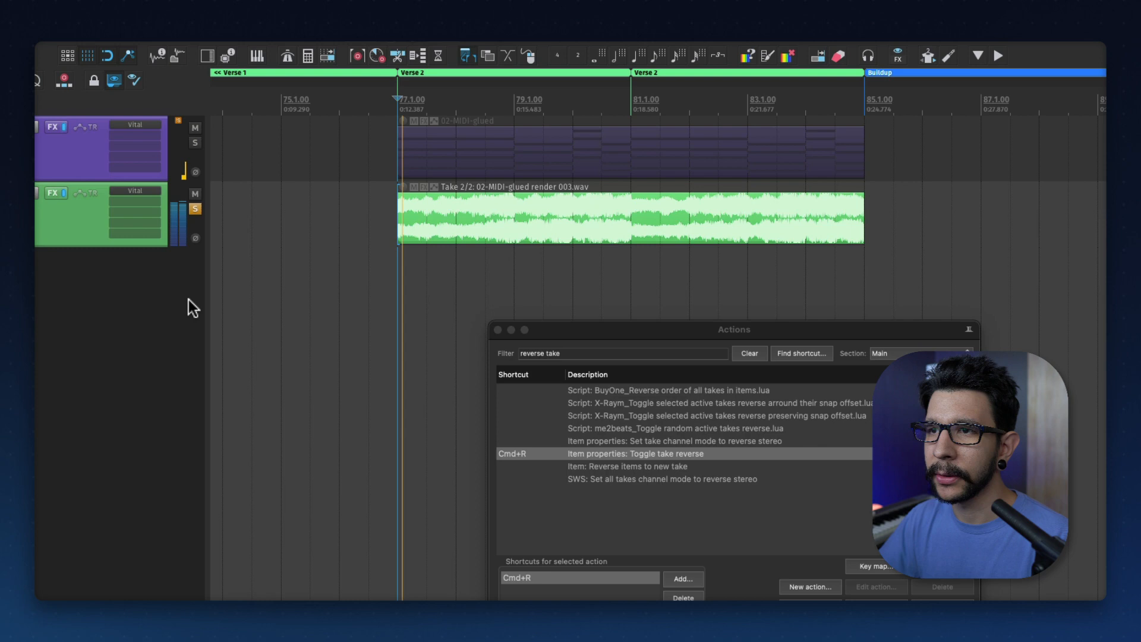